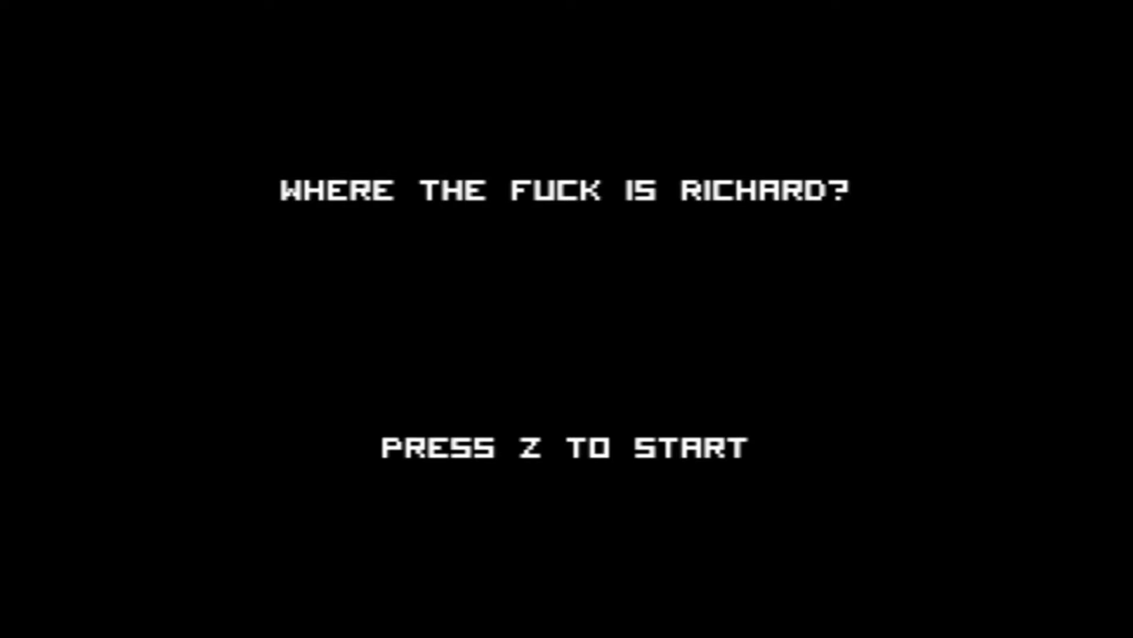
- Start a new game from the title screen with Z
{"action": "key", "text": "z"}
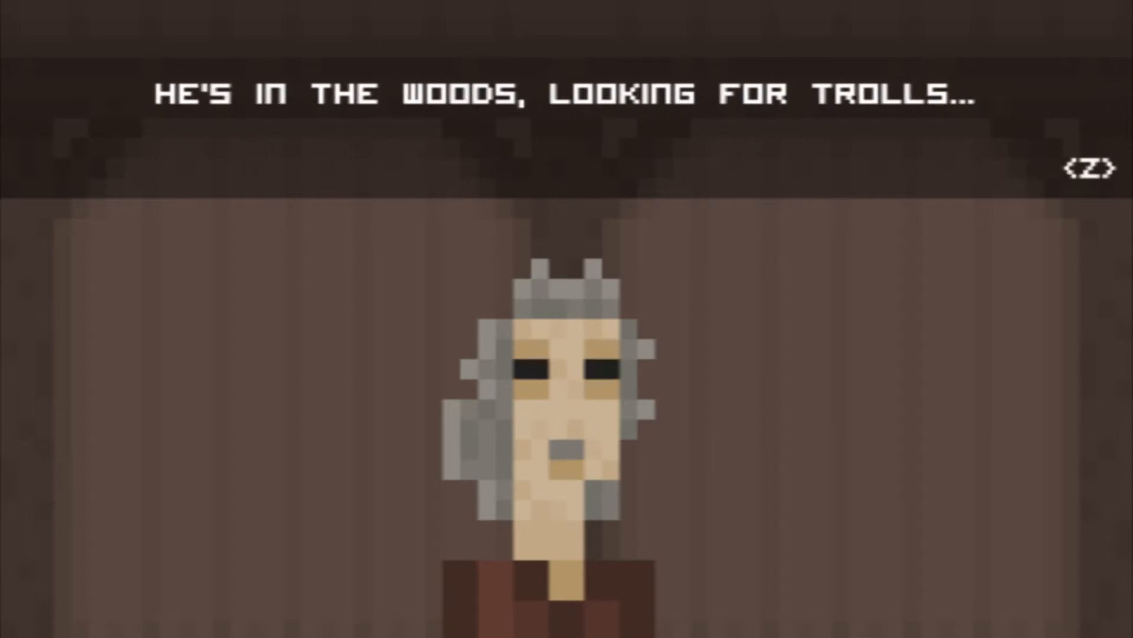
- Advance through the old woman's tavern plea about her broken leg and searching for Richard
{"action": "key", "text": "z"}
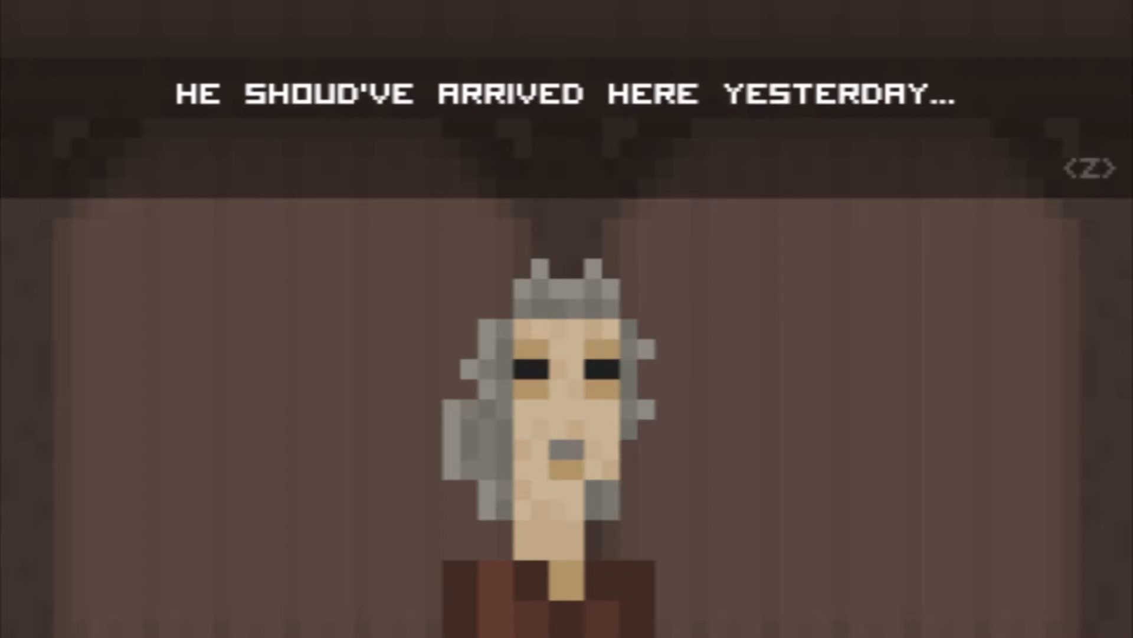
{"action": "key", "text": "z"}
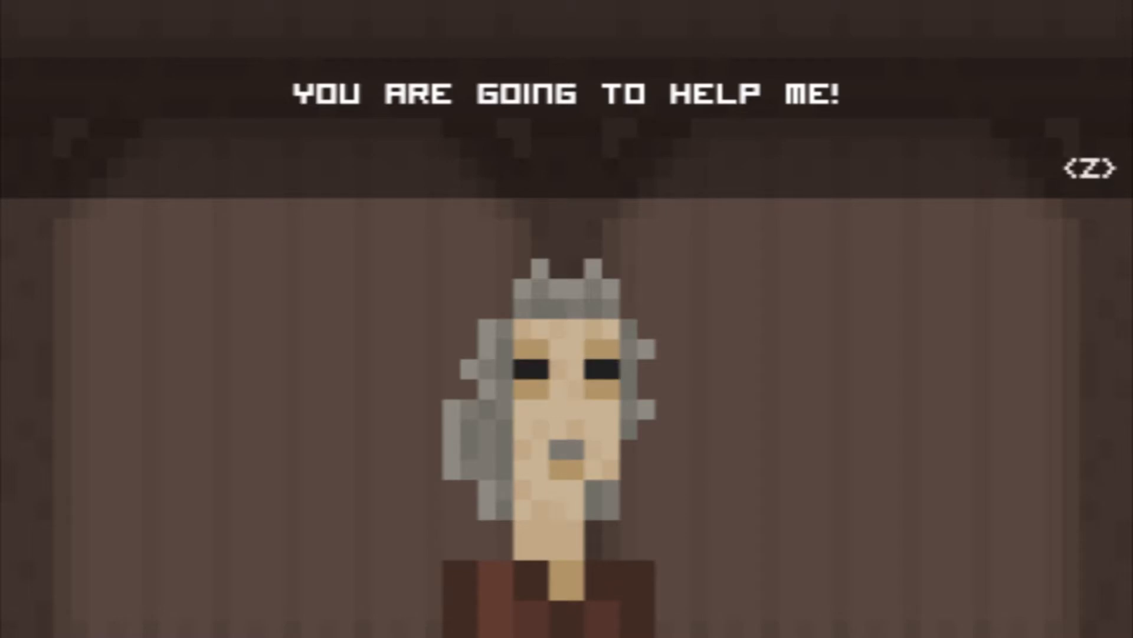
{"action": "key", "text": "z"}
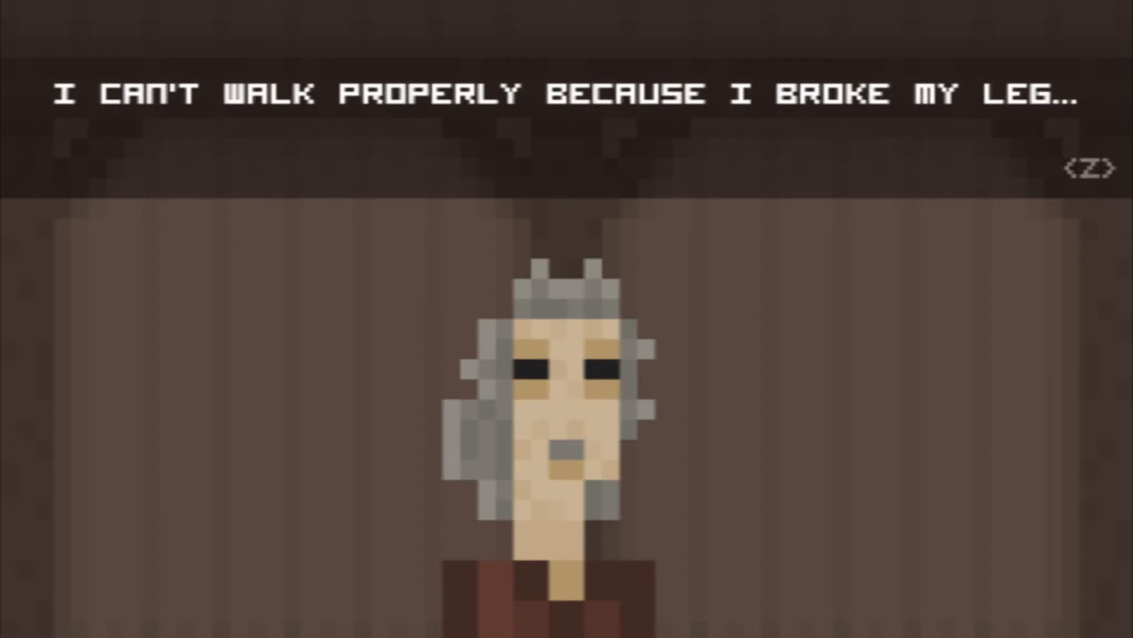
{"action": "key", "text": "z"}
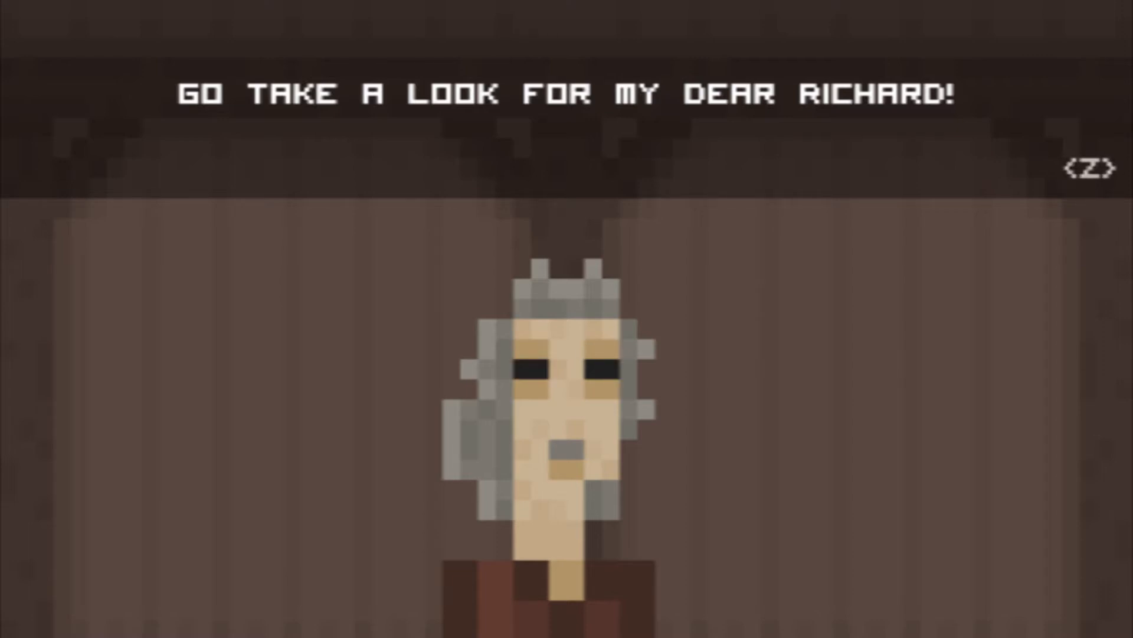
{"action": "key", "text": "z"}
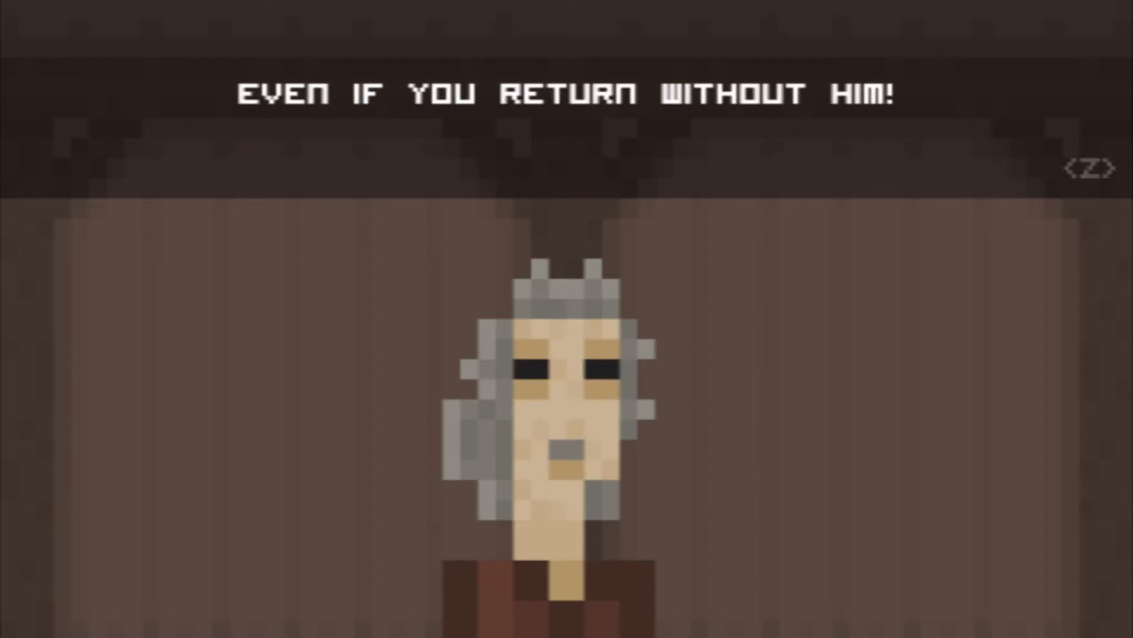
{"action": "key", "text": "z"}
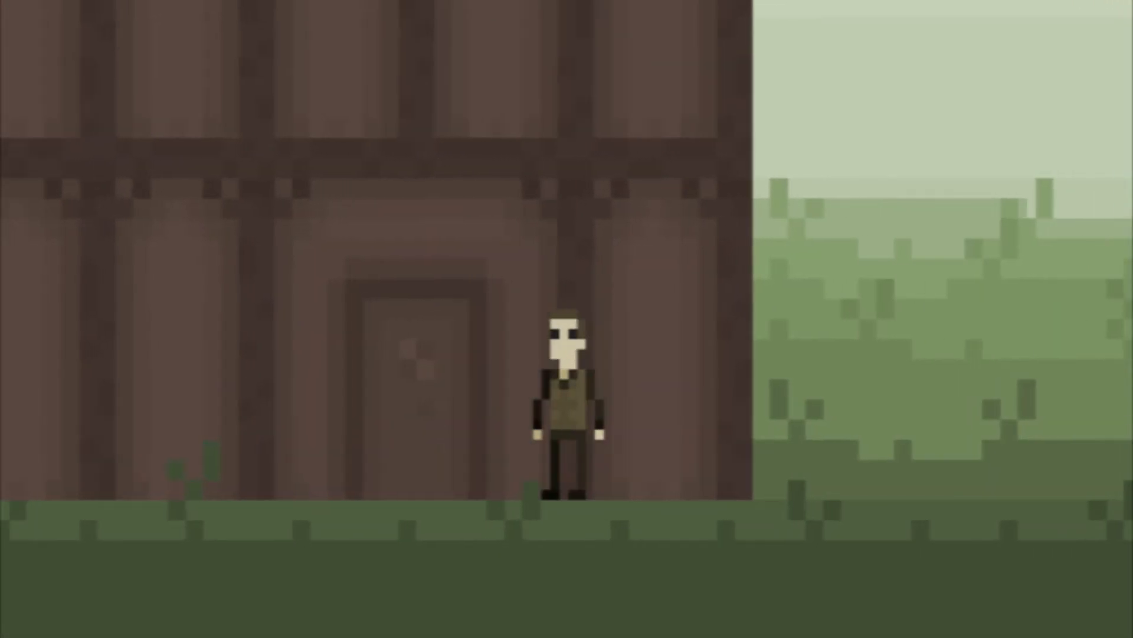
- Walk the character from the tavern across the grassland and deep into the dense forest to a cave
{"action": "key", "text": "Right"}
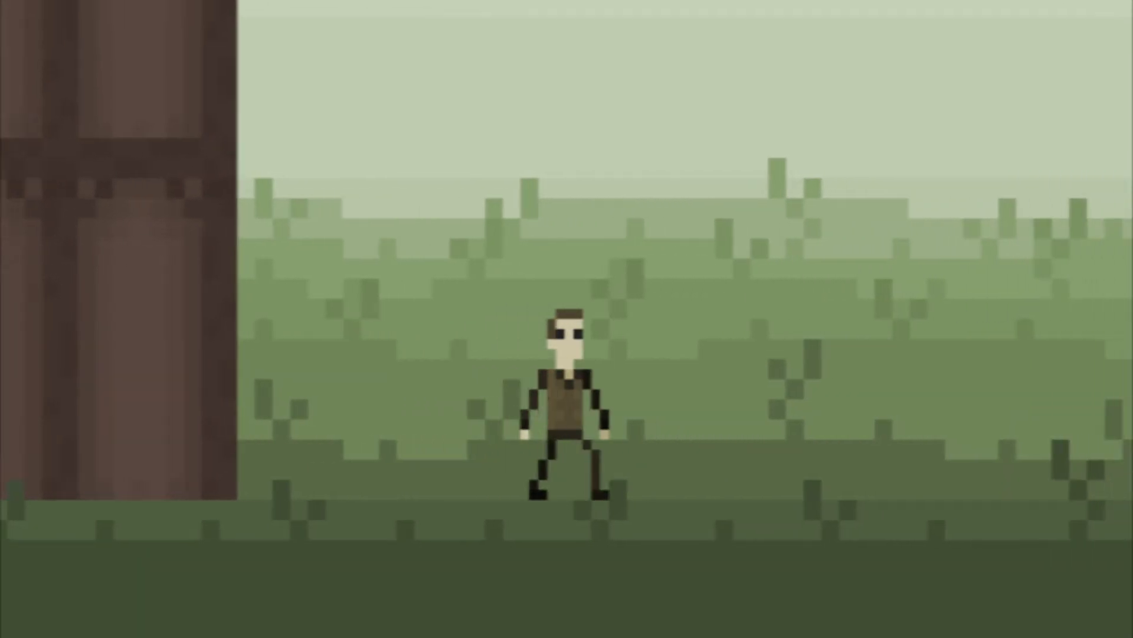
{"action": "key", "text": "left"}
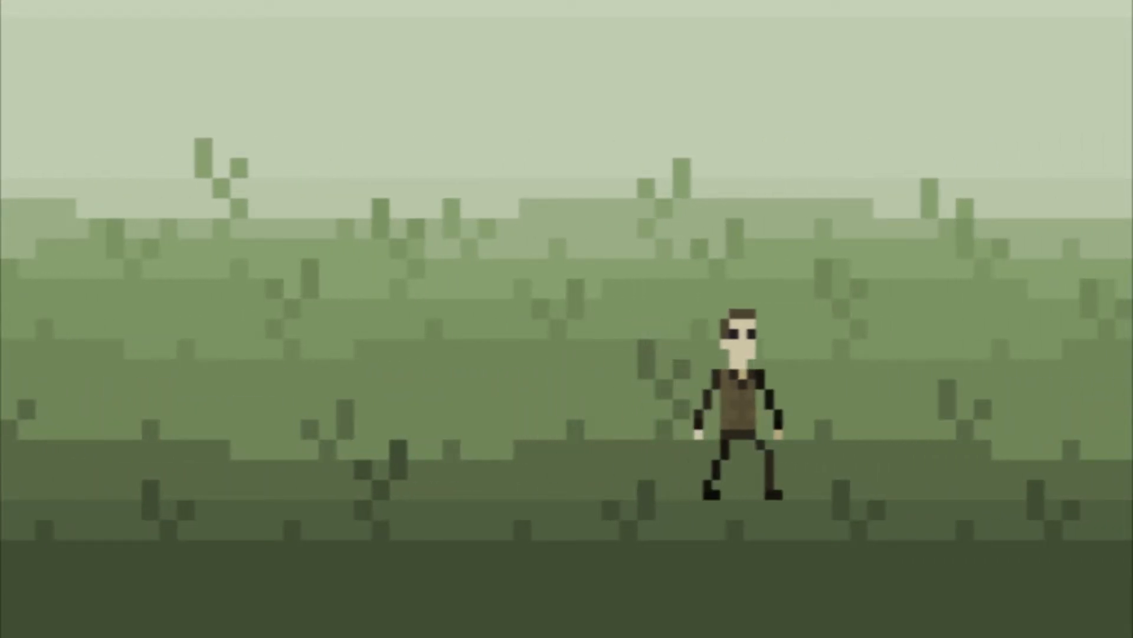
{"action": "key", "text": "Left"}
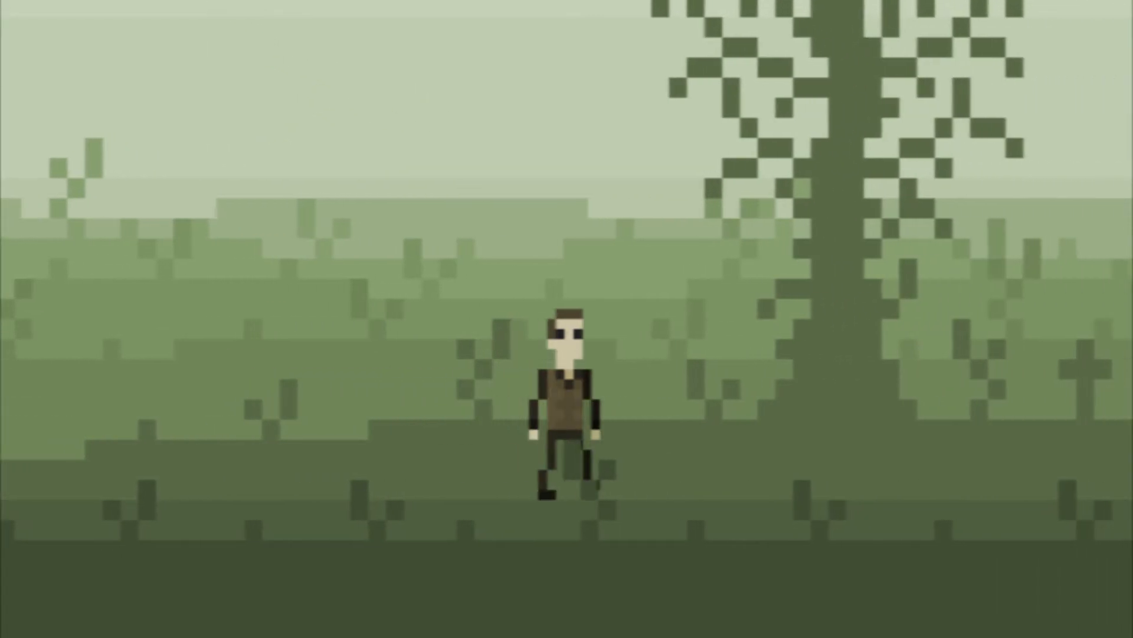
{"action": "key", "text": "right"}
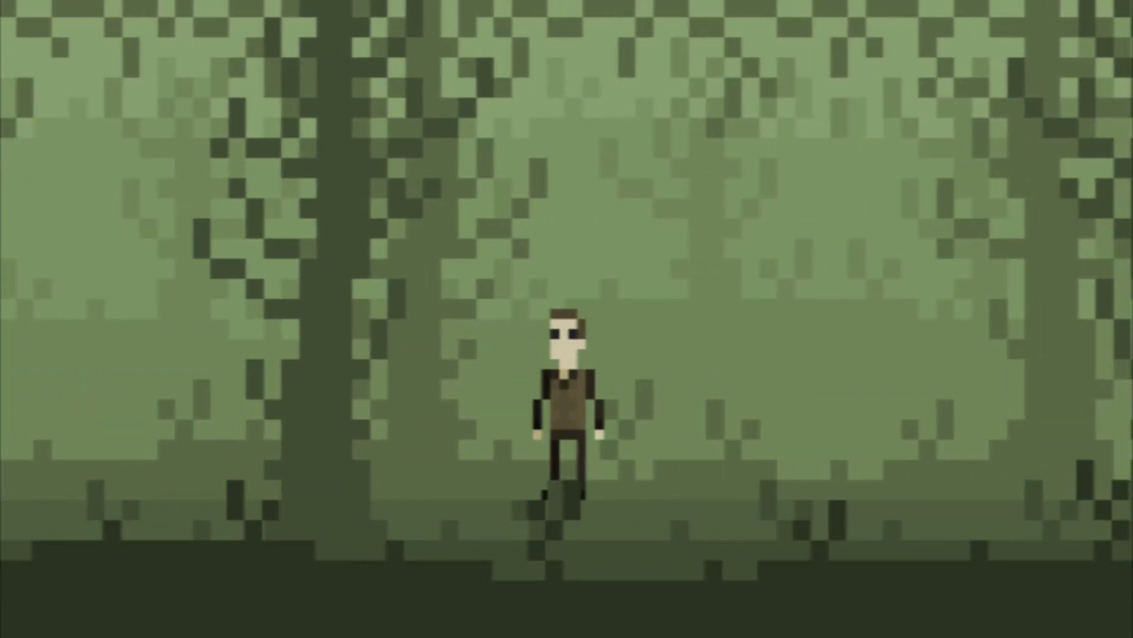
{"action": "key", "text": "left"}
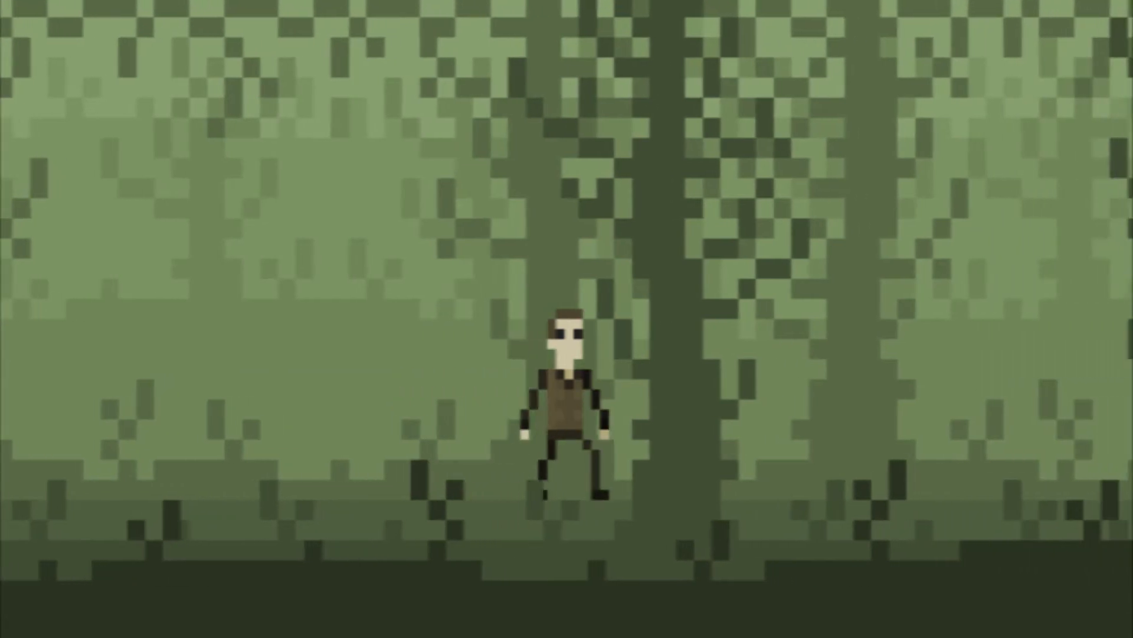
{"action": "key", "text": "Right"}
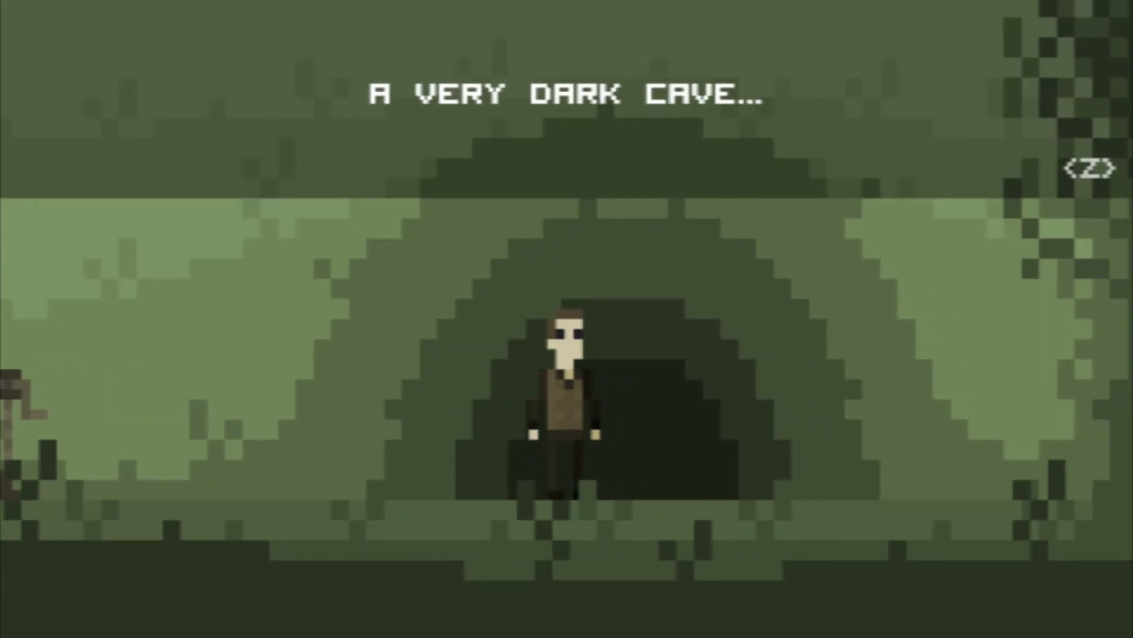
- Advance past the very dark cave remark and decide to go inside
{"action": "key", "text": "z"}
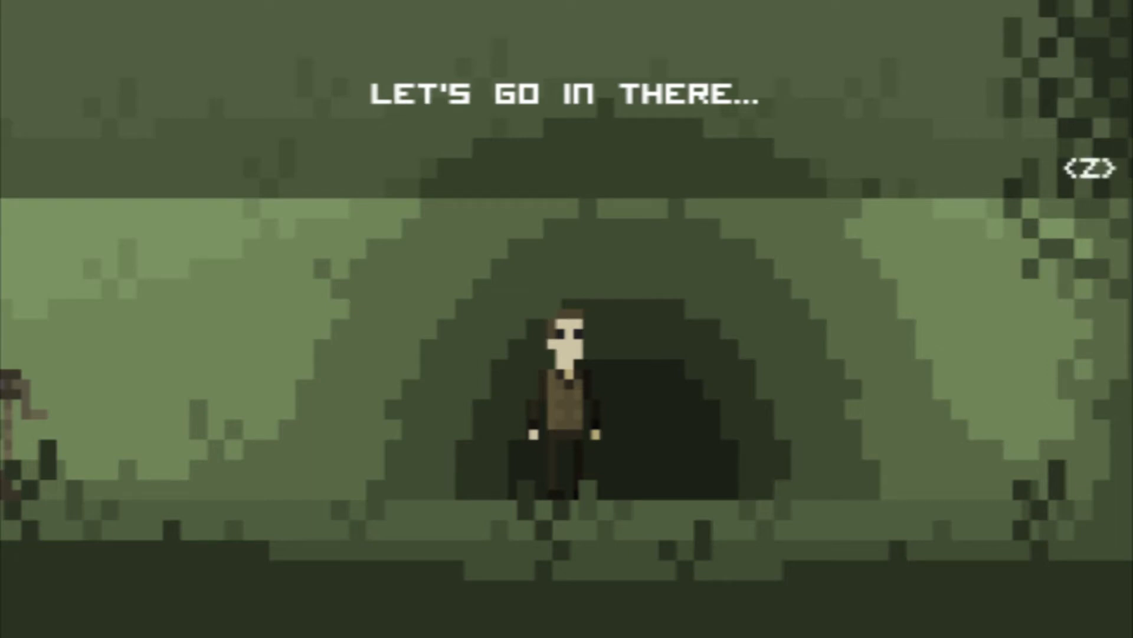
{"action": "key", "text": "z"}
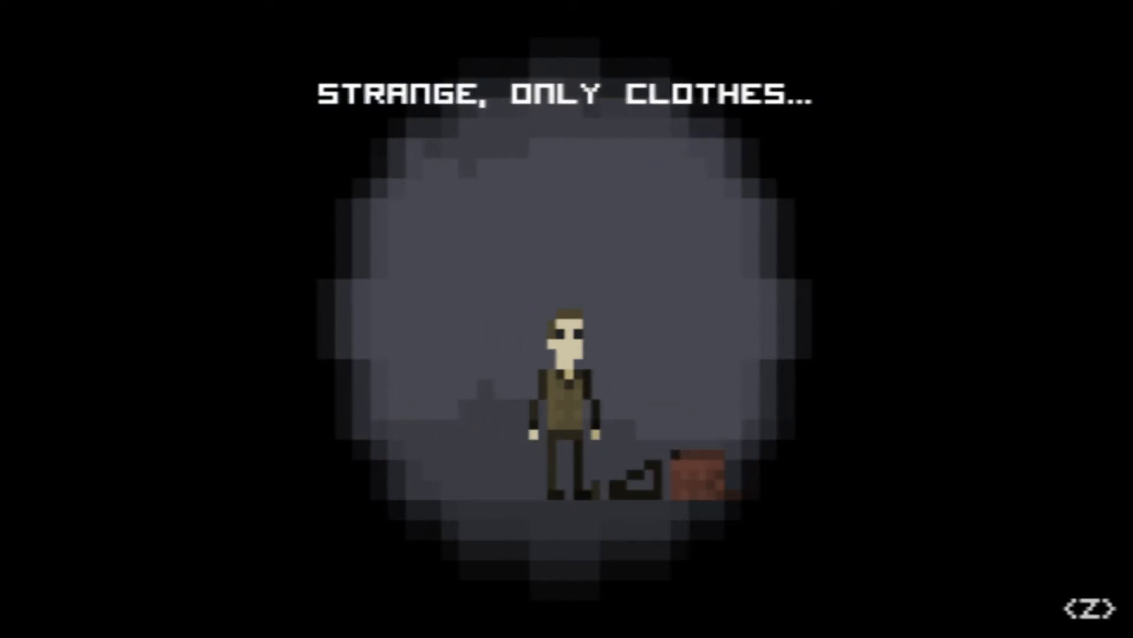
- Continue the 'Strange, only clothes...' dialogue beside the clothes in the cave
{"action": "key", "text": "z"}
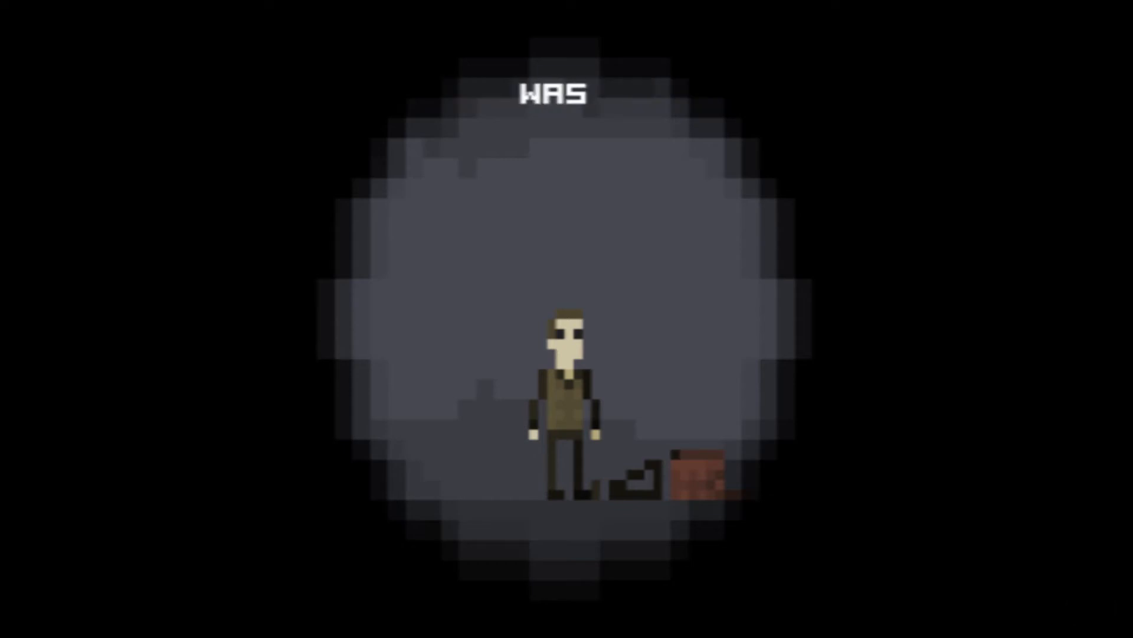